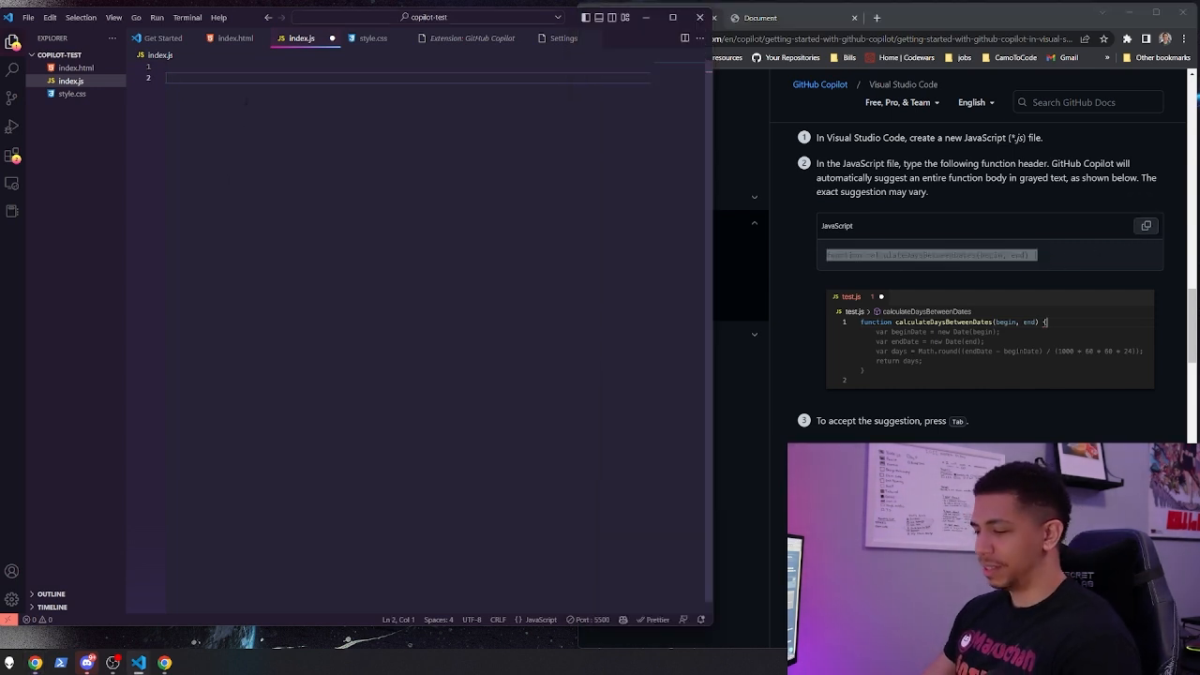
Step: Write the calculateDaysBetweenDates(begin, end) header and accept Copilot's full function body
text(function calculateDaysBetweenDates(begin, end) {)
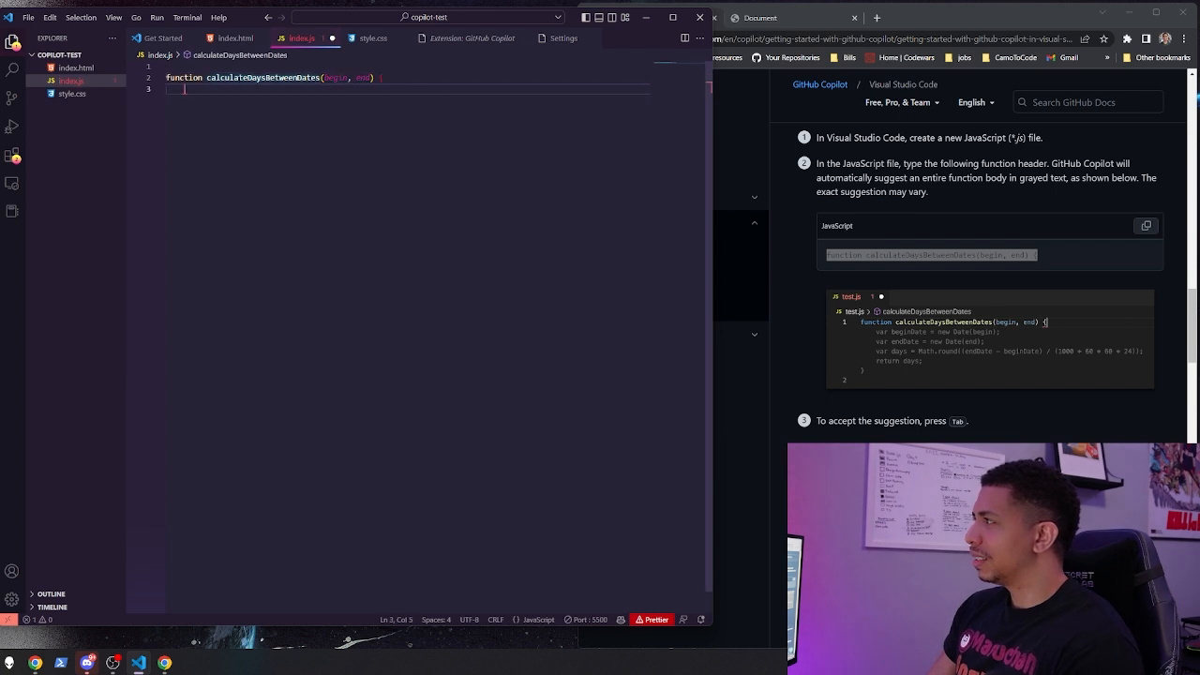
key(Tab)
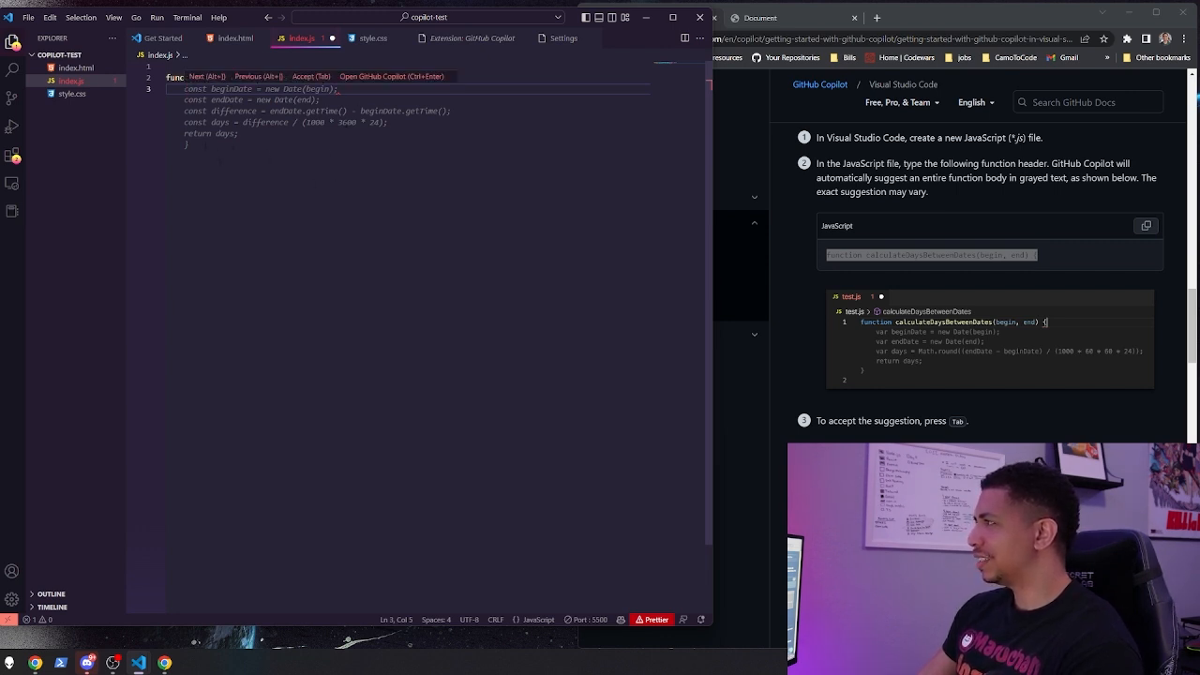
key(Tab)
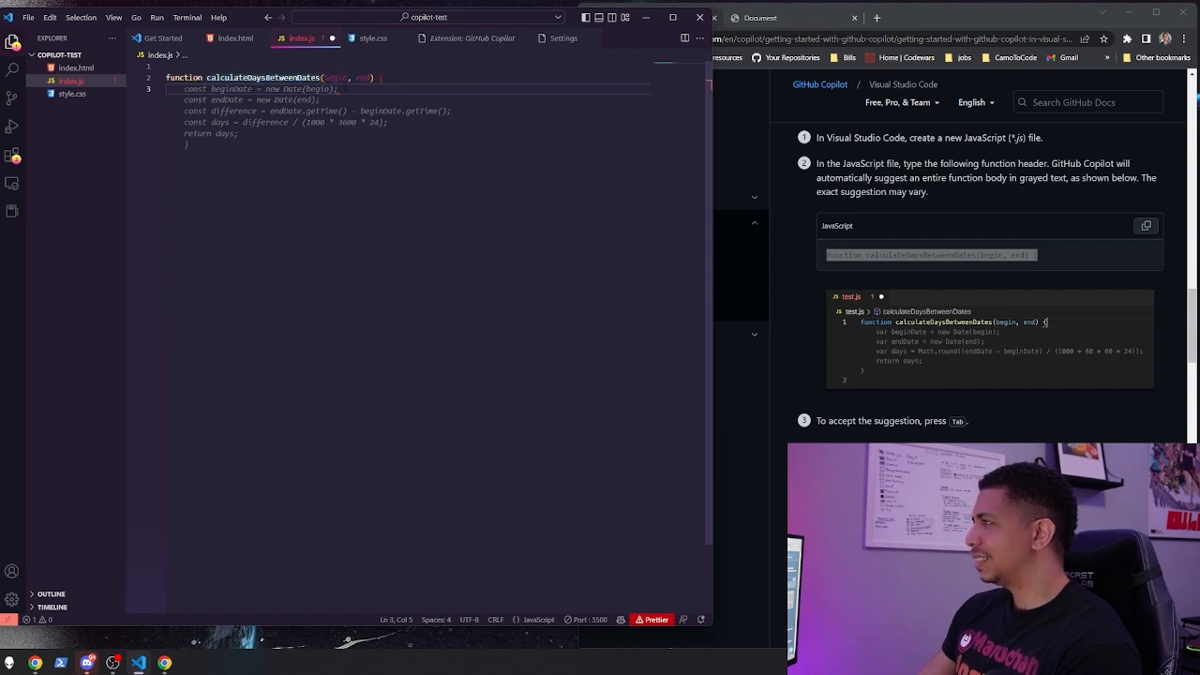
key(Tab)
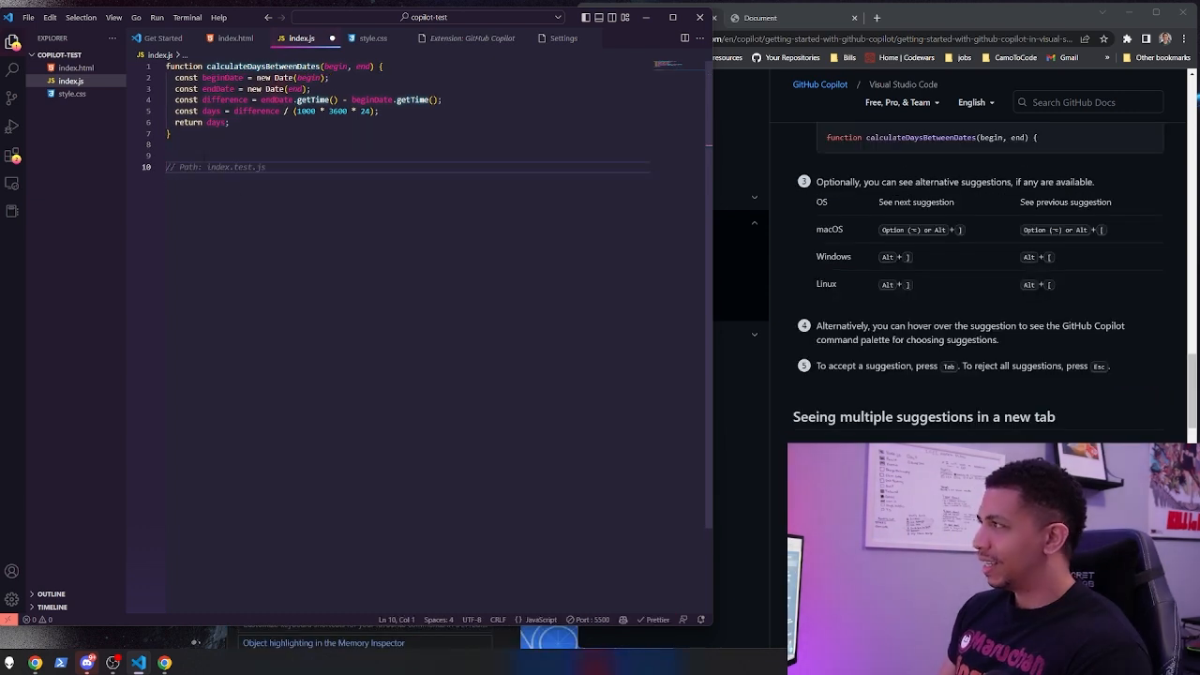
Step: Call calculateDaysBetweenDates with two dates into a days variable and console.log the result
text(cal)
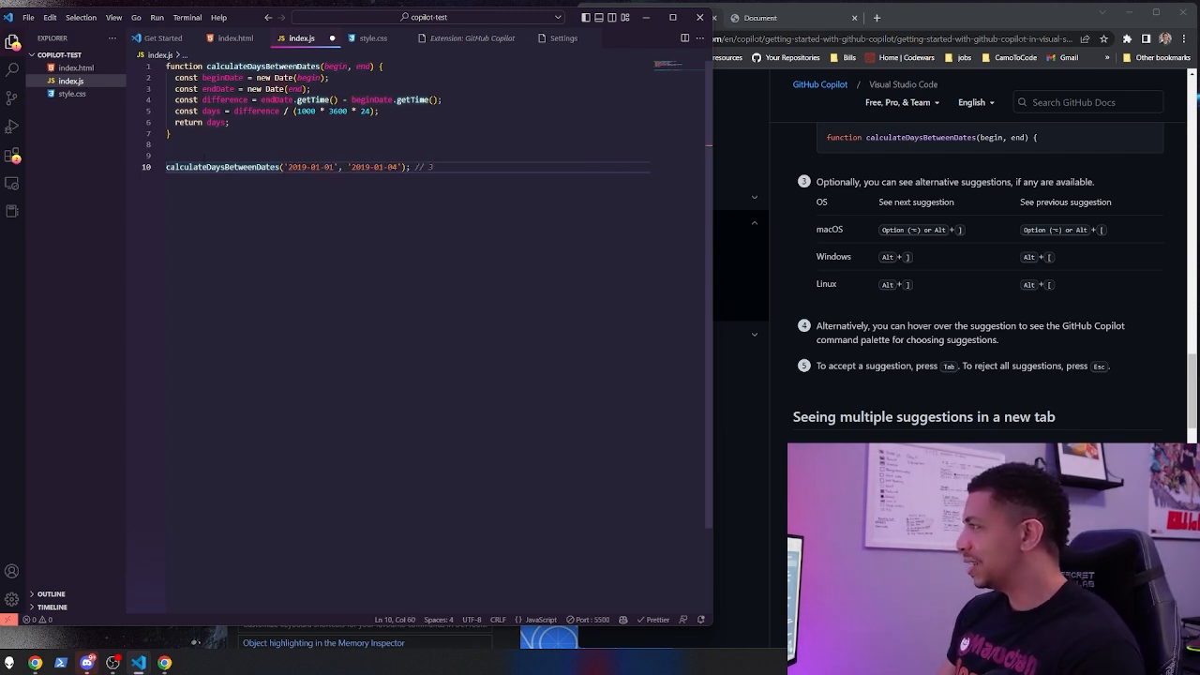
text(days)
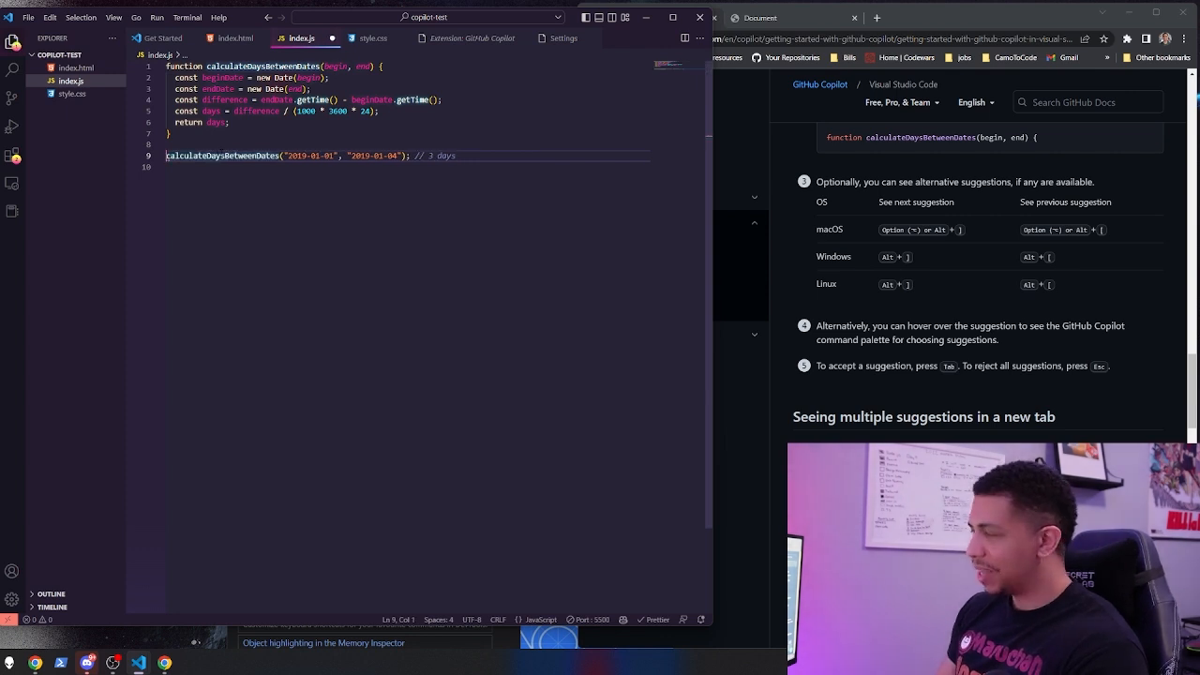
text(console.l)
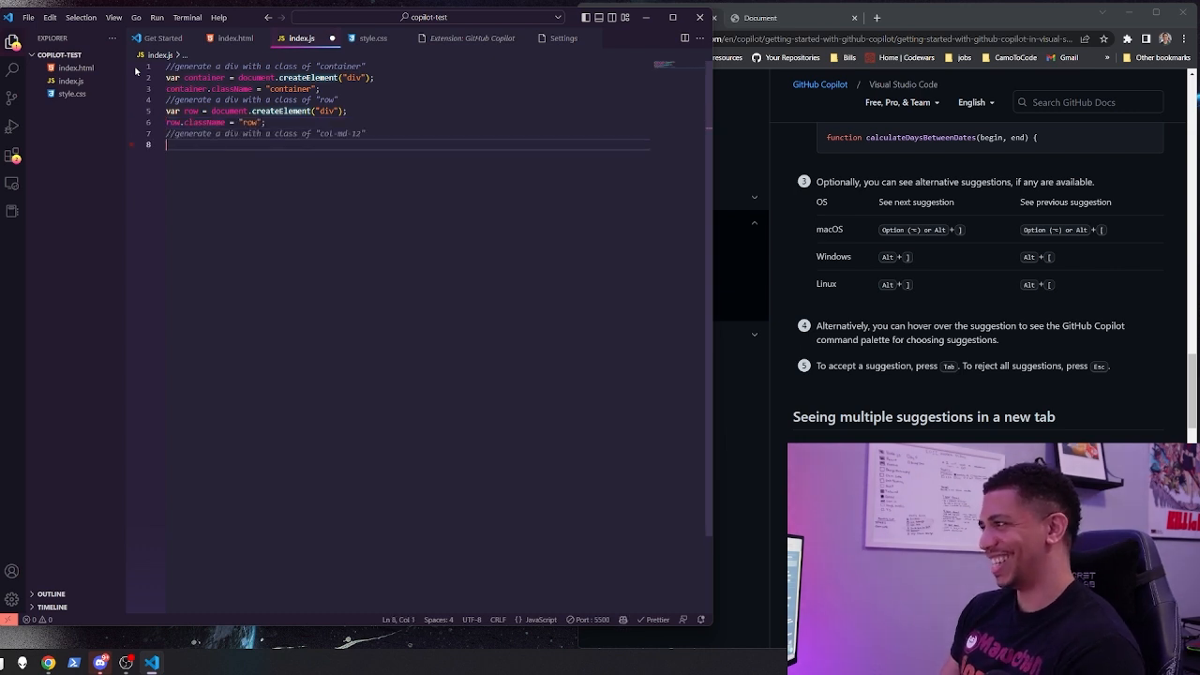
Step: Accept Copilot's code for the column div, jumbotron div and span, then select all of index.js
key(Tab)
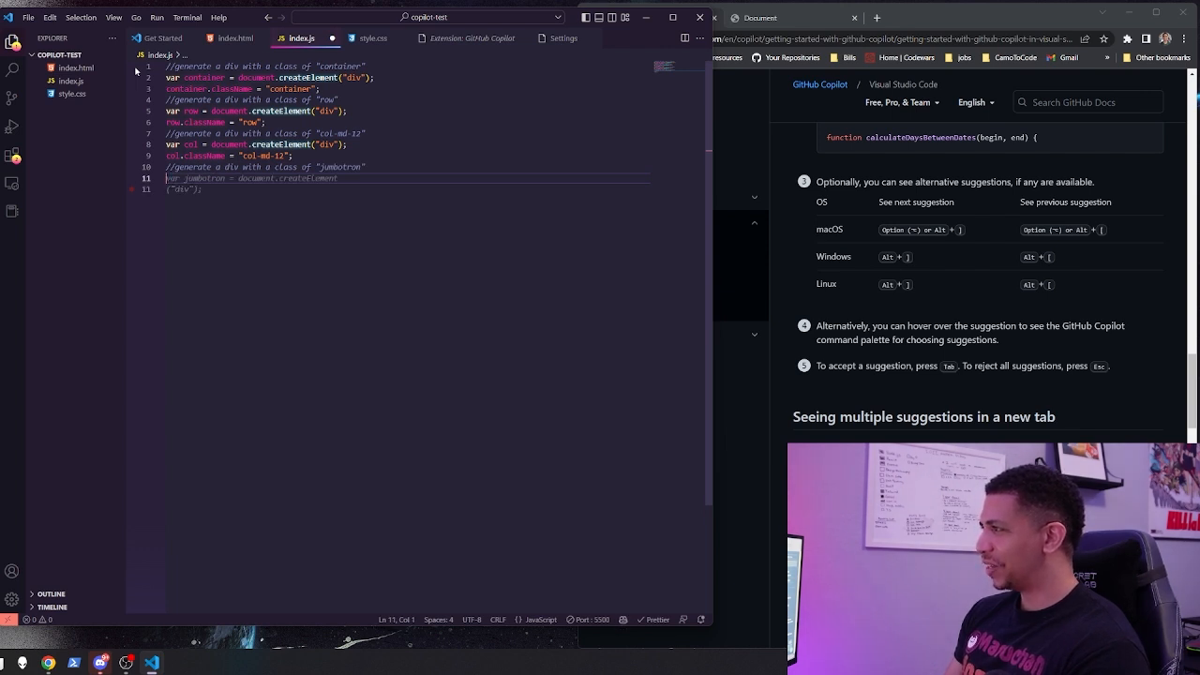
key(Tab)
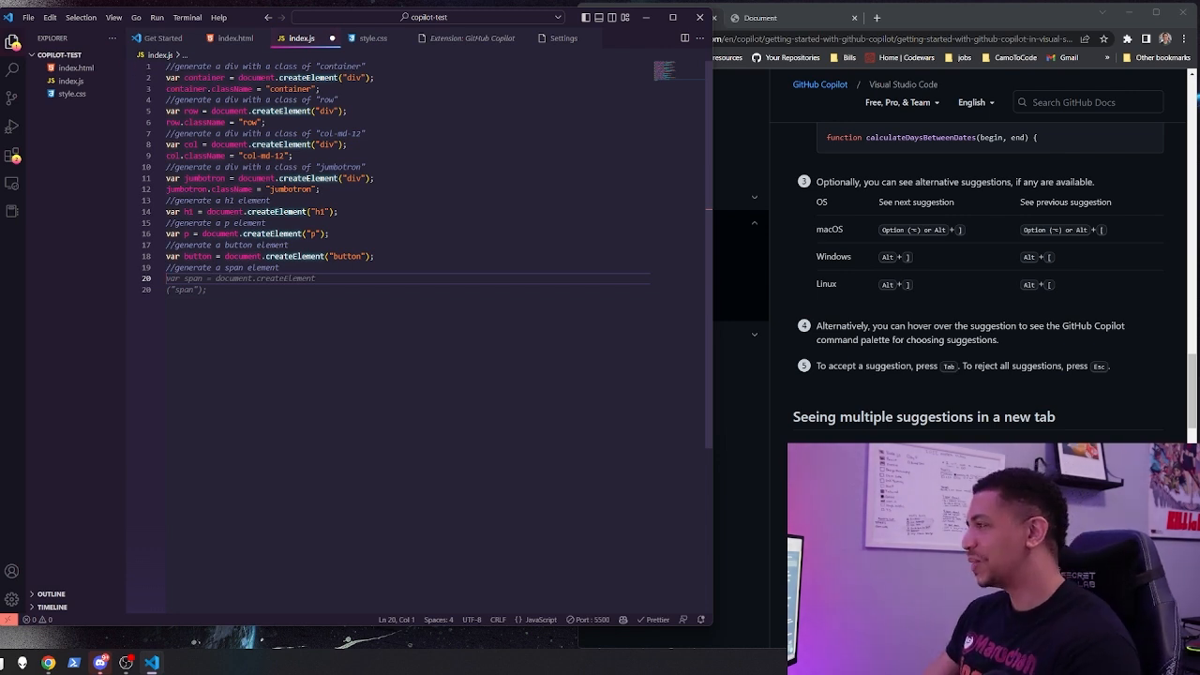
key(ctrl+a)
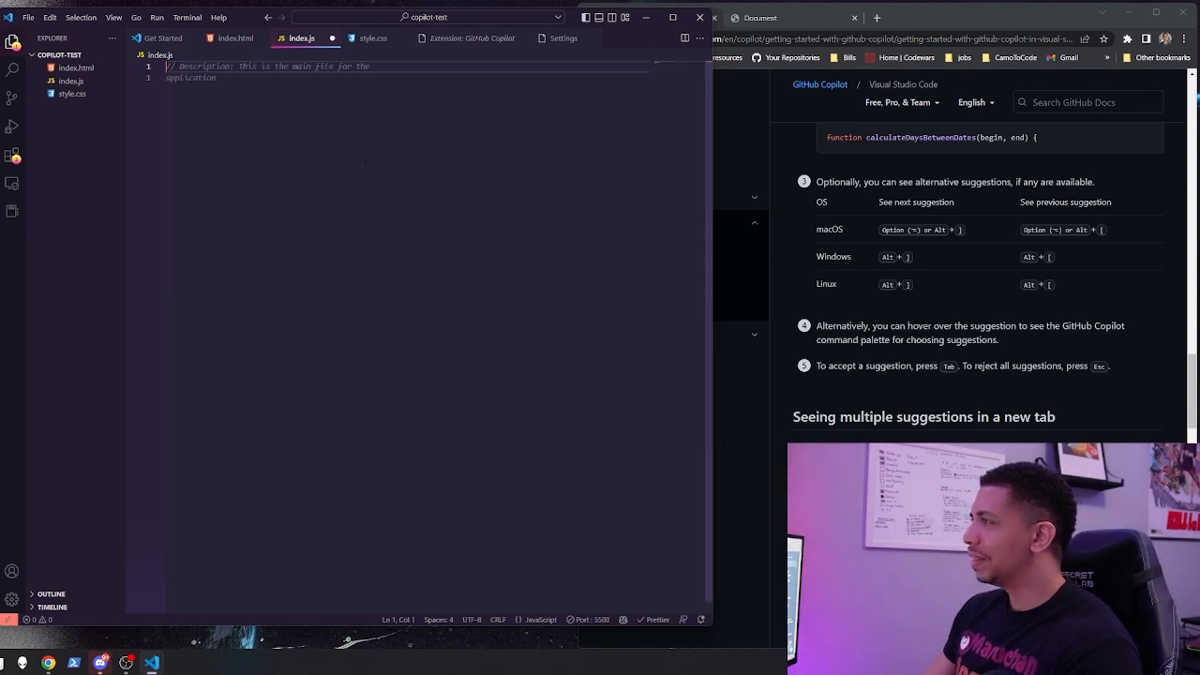
Step: Comment '//generate a div in the html file...' and accept Copilot's lines, including div.style.height = '100px'
text(//generate a di)
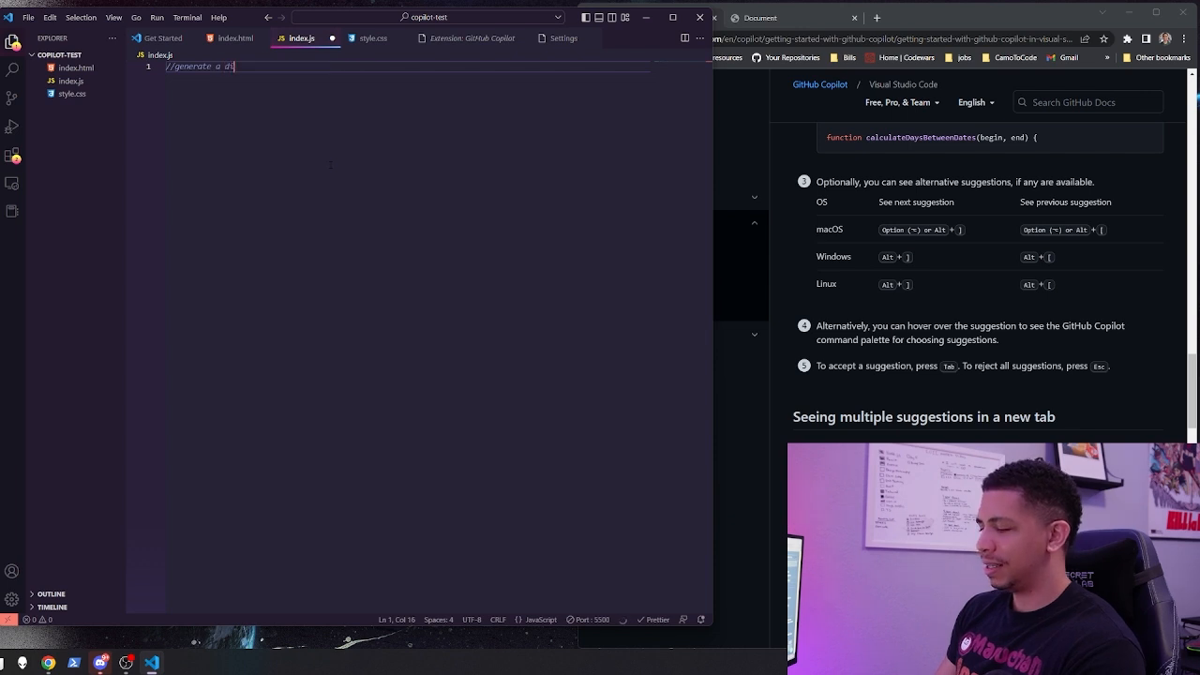
text(v in the h)
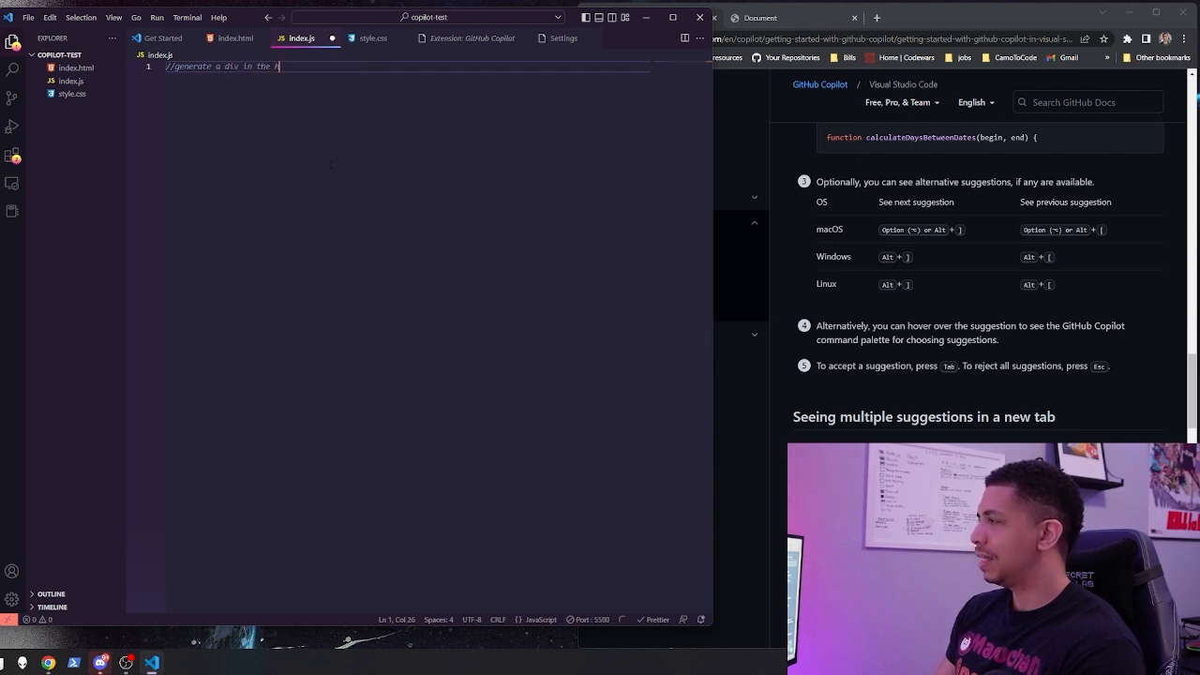
text(tml file and center it with a blue backgroun)
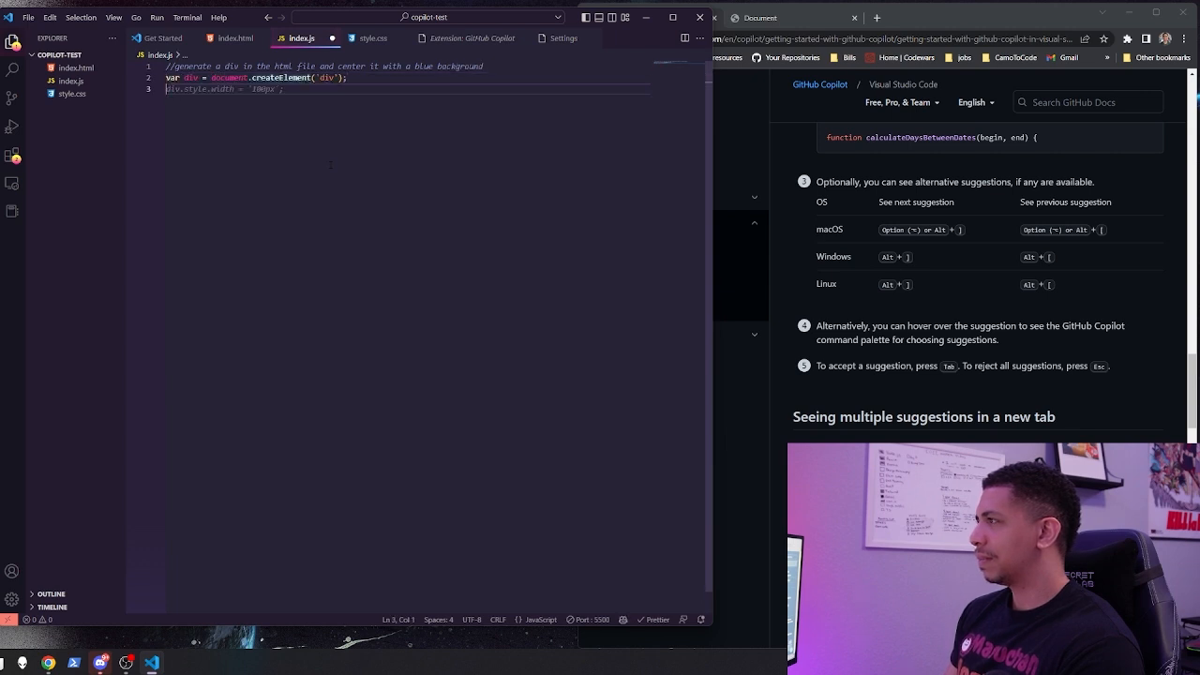
text(div.style.height = '100px';)
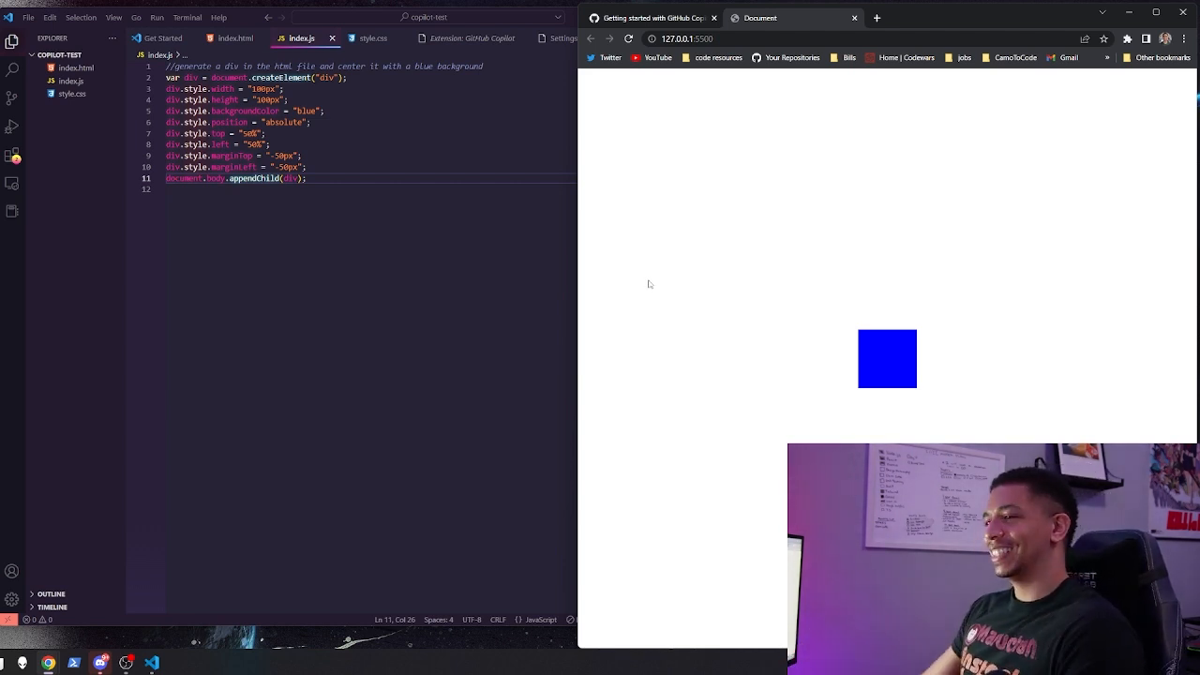
mouse_move(675, 315)
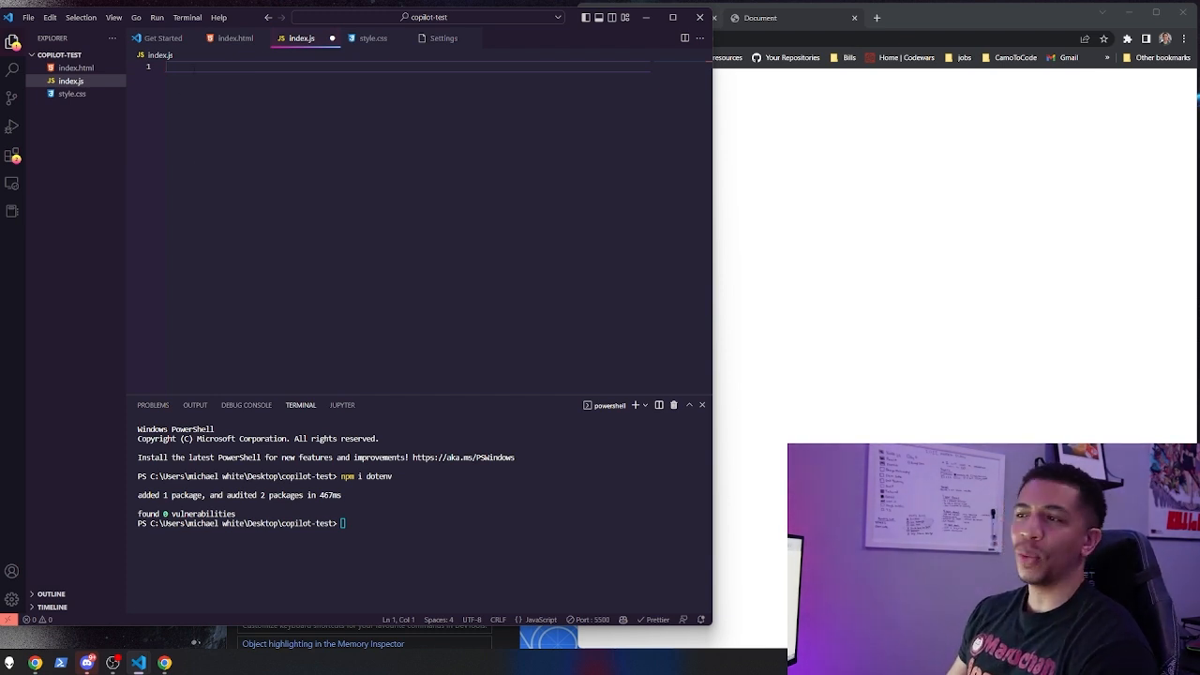
Step: Start the weather comment in index.js prompting Copilot's getWeather fetch code
text(//get weather from api)
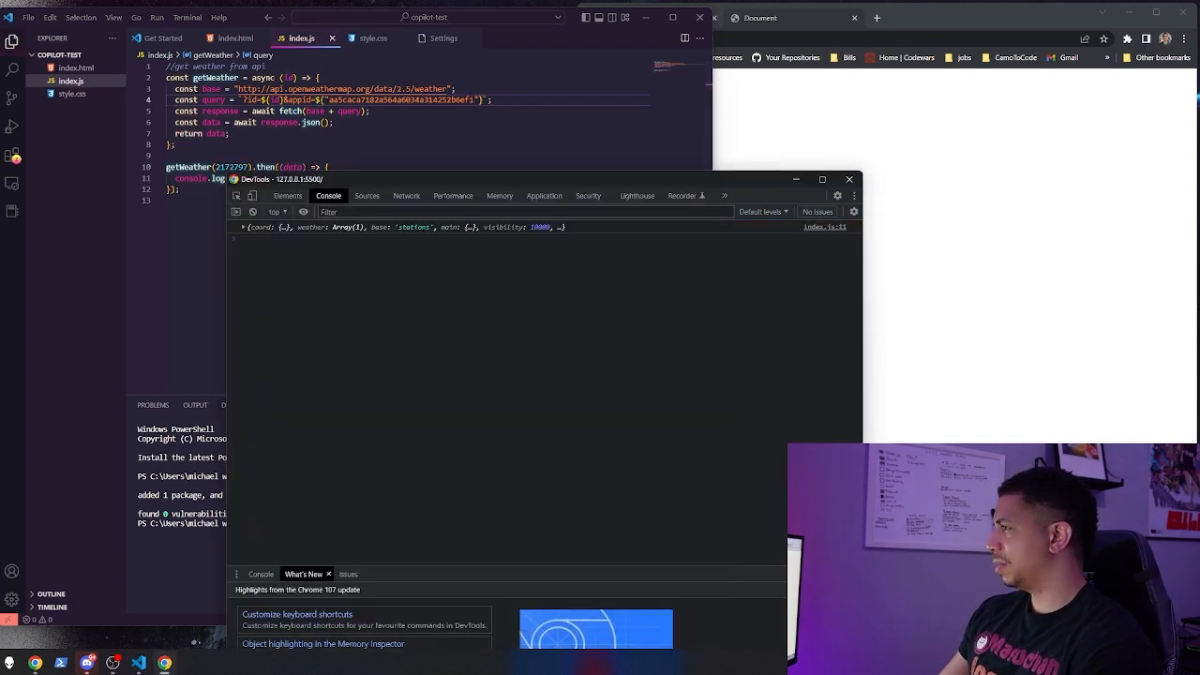
Step: Expand the logged weather object in the console, then select all the getWeather code to clear it
click(243, 227)
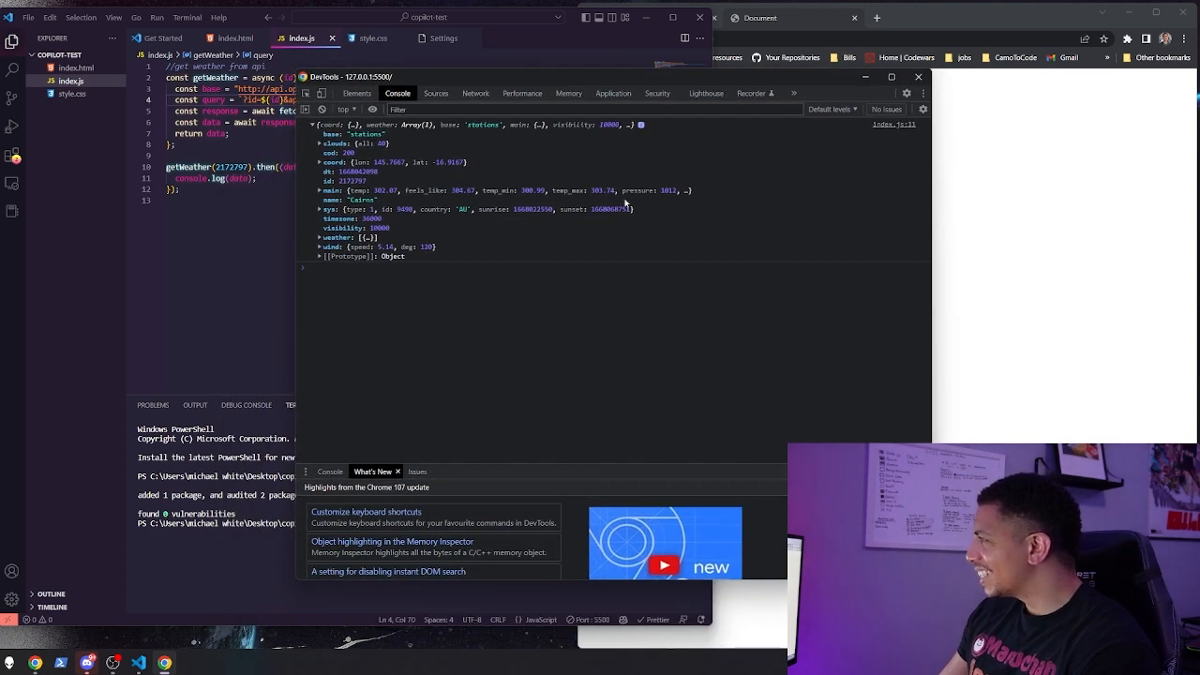
mouse_move(419, 189)
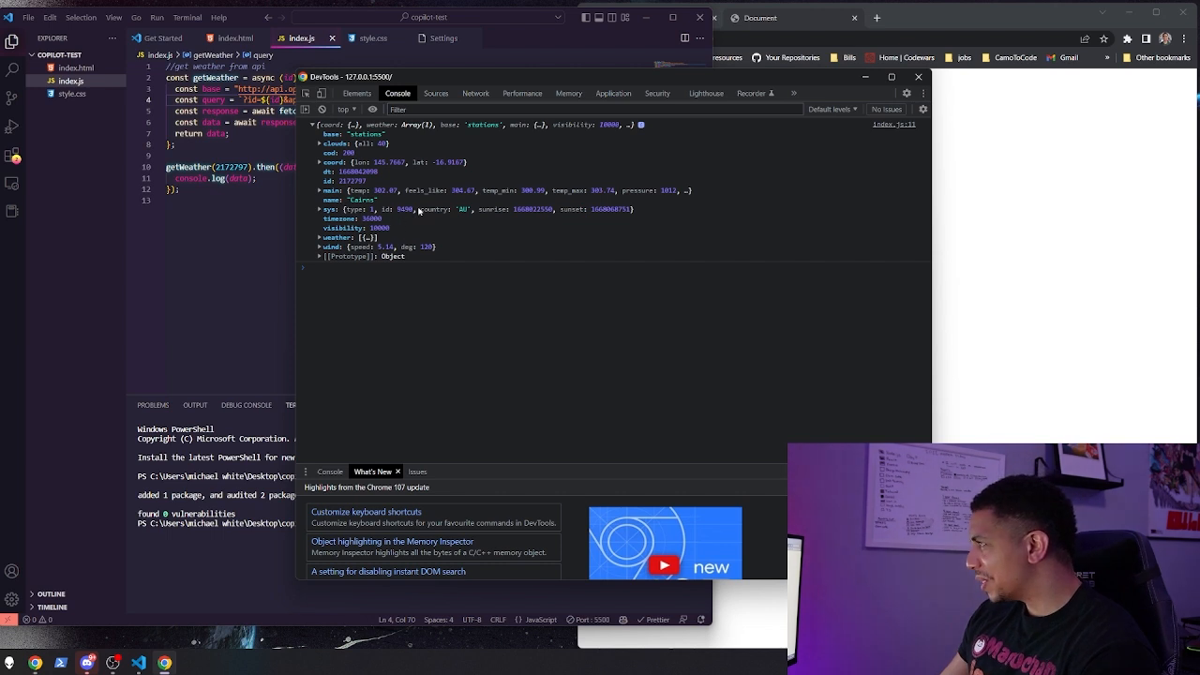
mouse_move(420, 200)
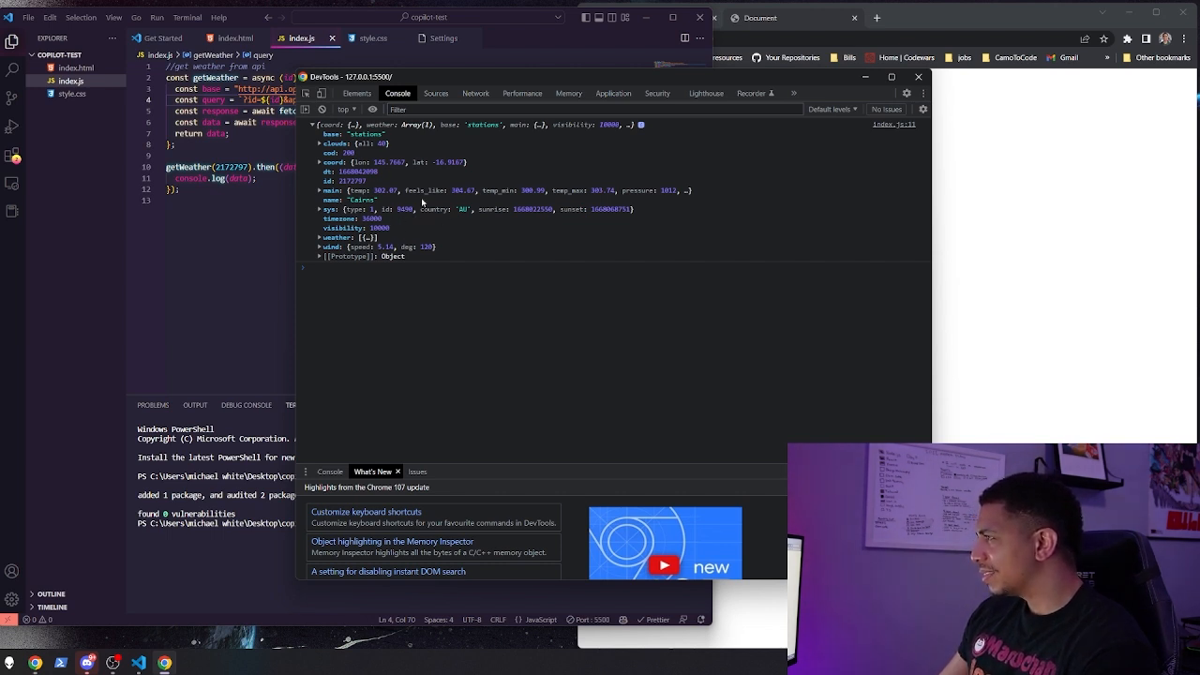
mouse_move(363, 199)
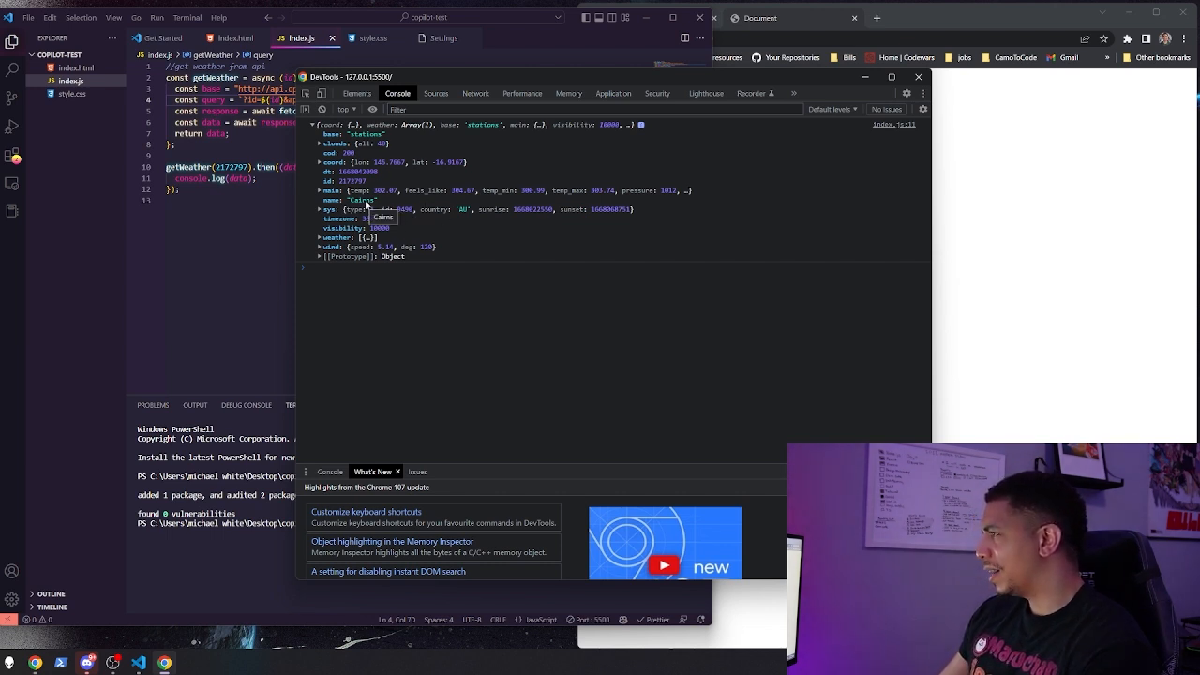
mouse_move(522, 103)
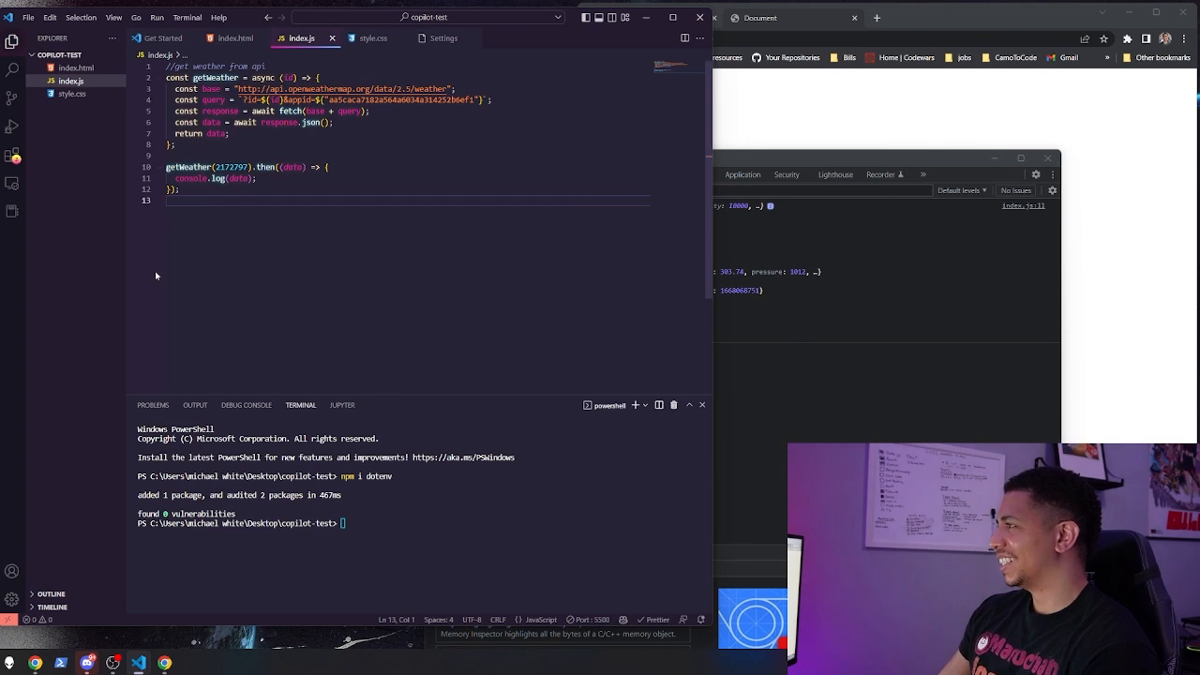
key(ctrl+a)
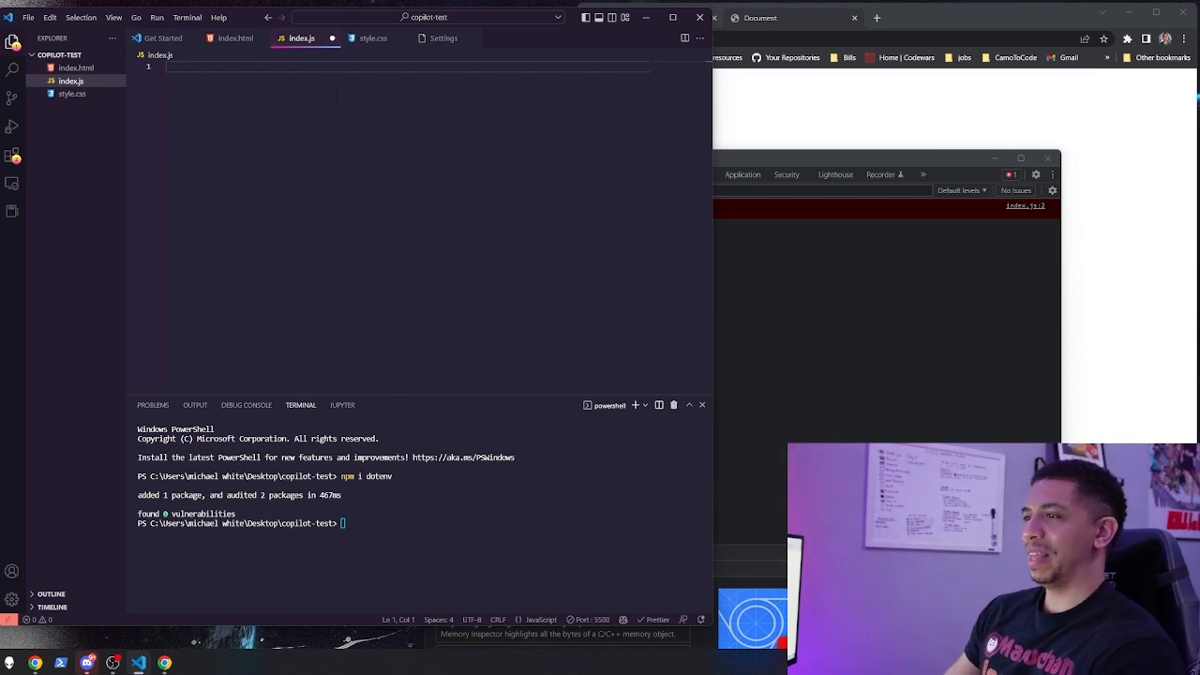
mouse_move(870, 77)
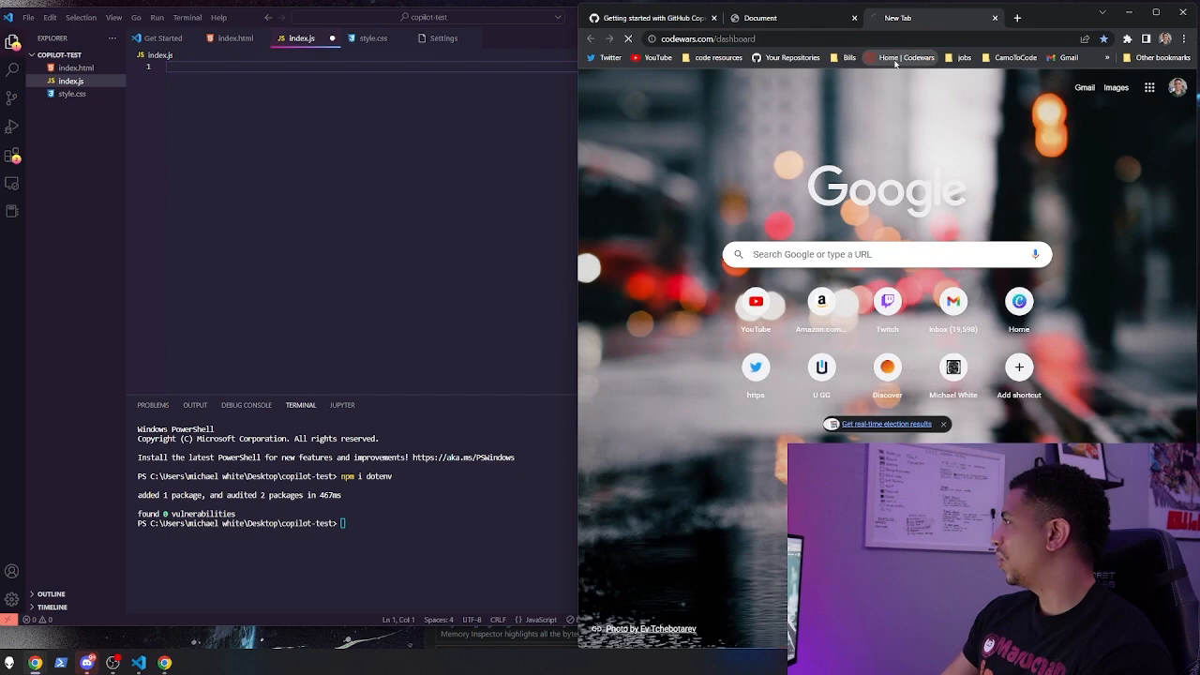
Step: Go to Codewars, log in, set the language to JavaScript and start training on Simple Pig Latin
click(904, 56)
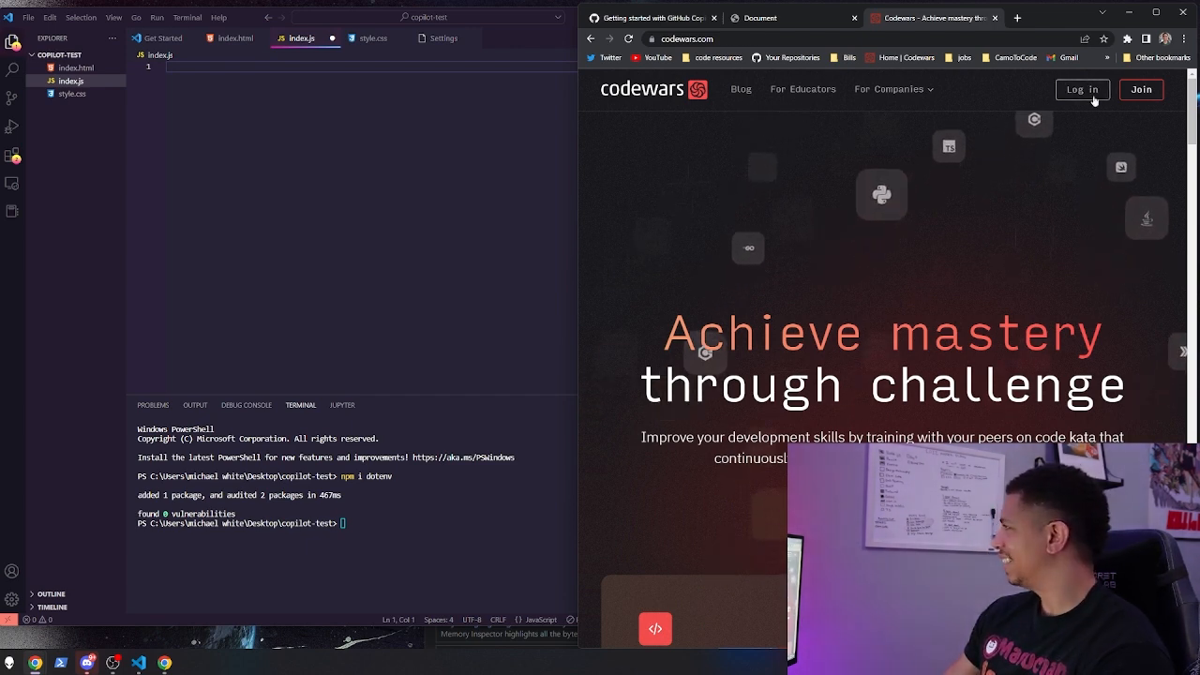
click(1082, 90)
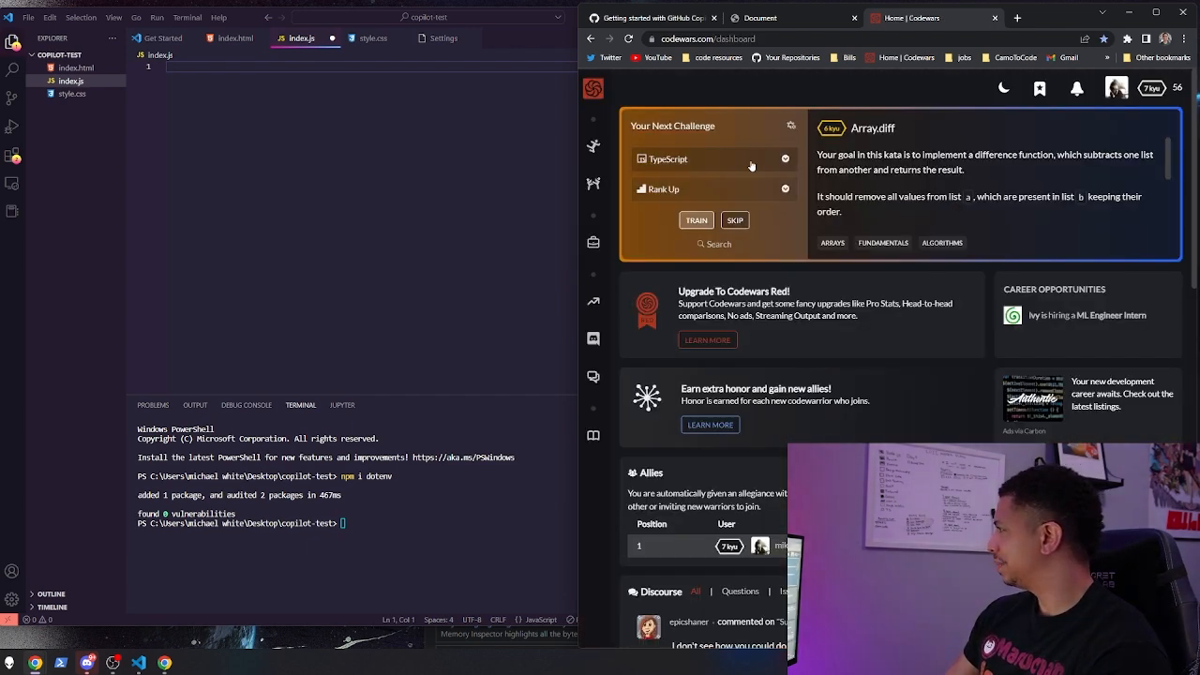
click(735, 219)
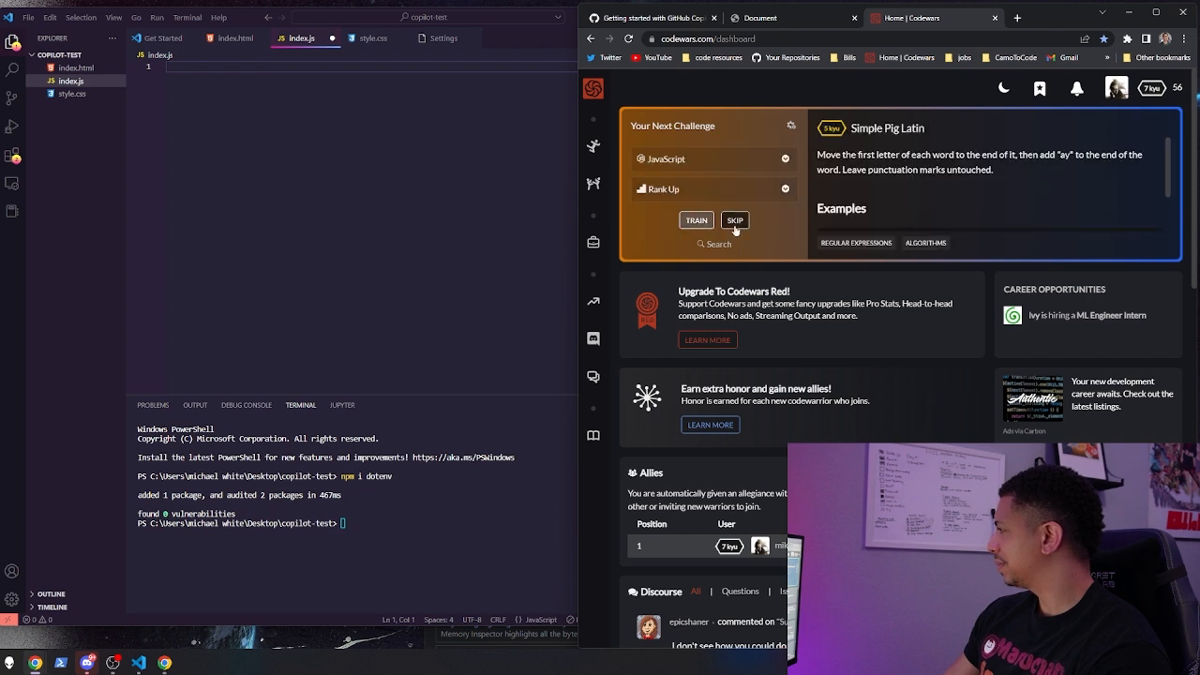
click(696, 221)
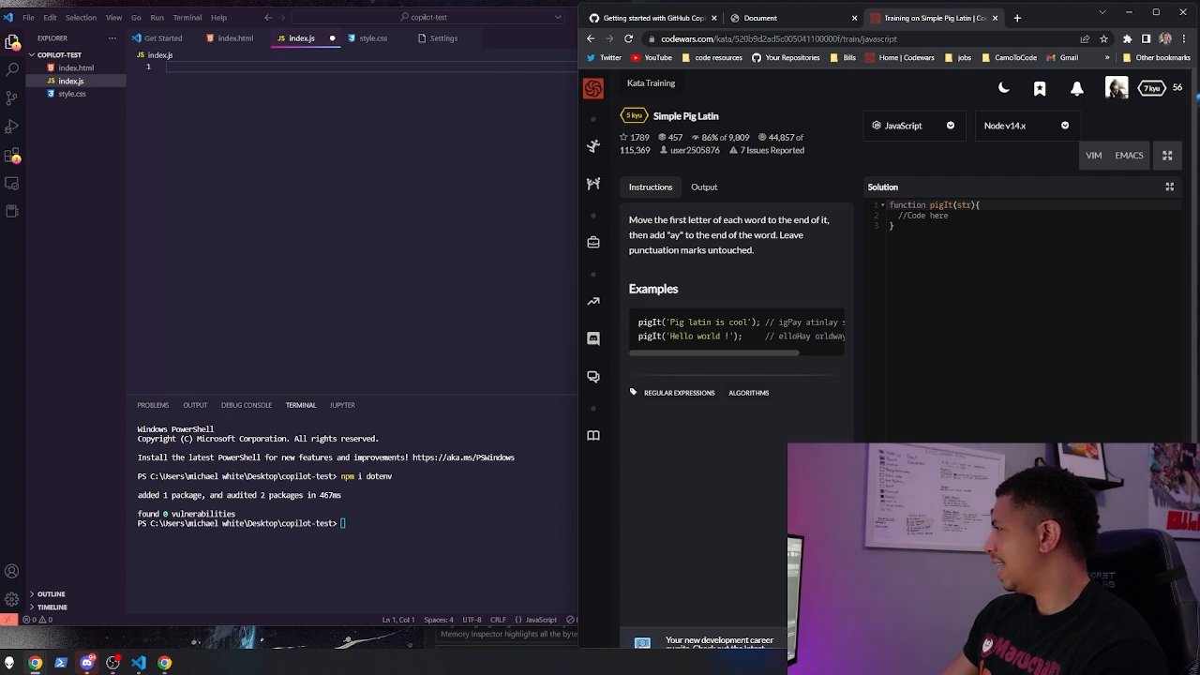
Step: Select the kata's instruction text for copying
double_click(686, 116)
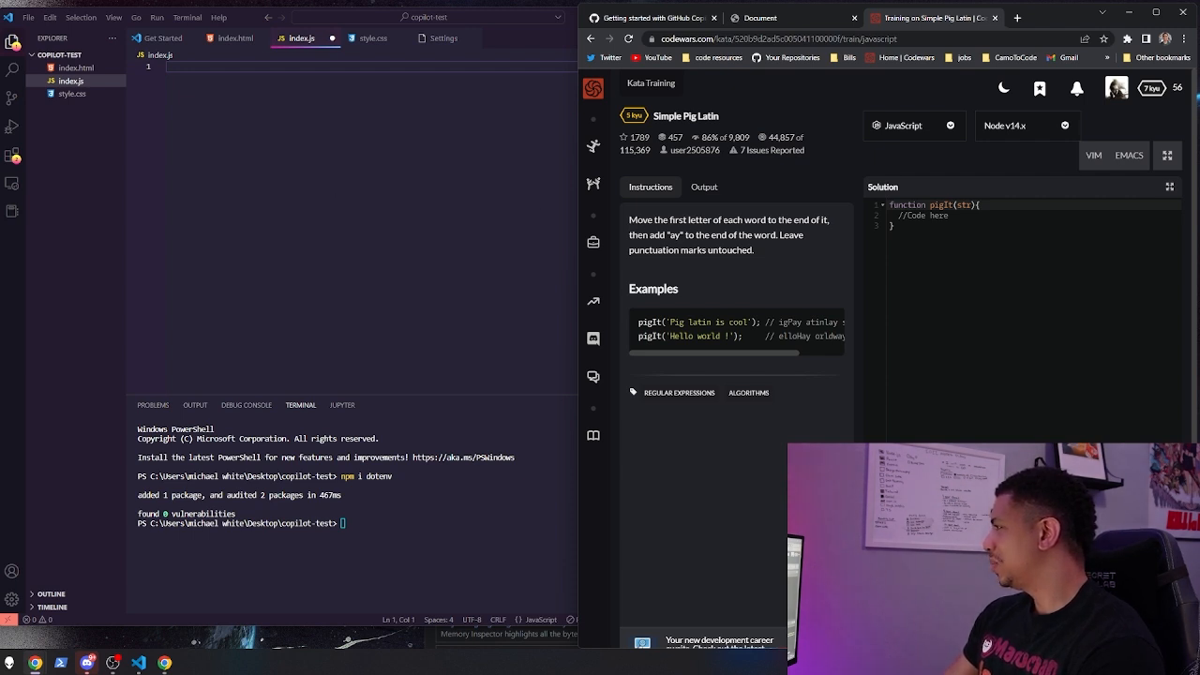
drag(630, 220, 694, 236)
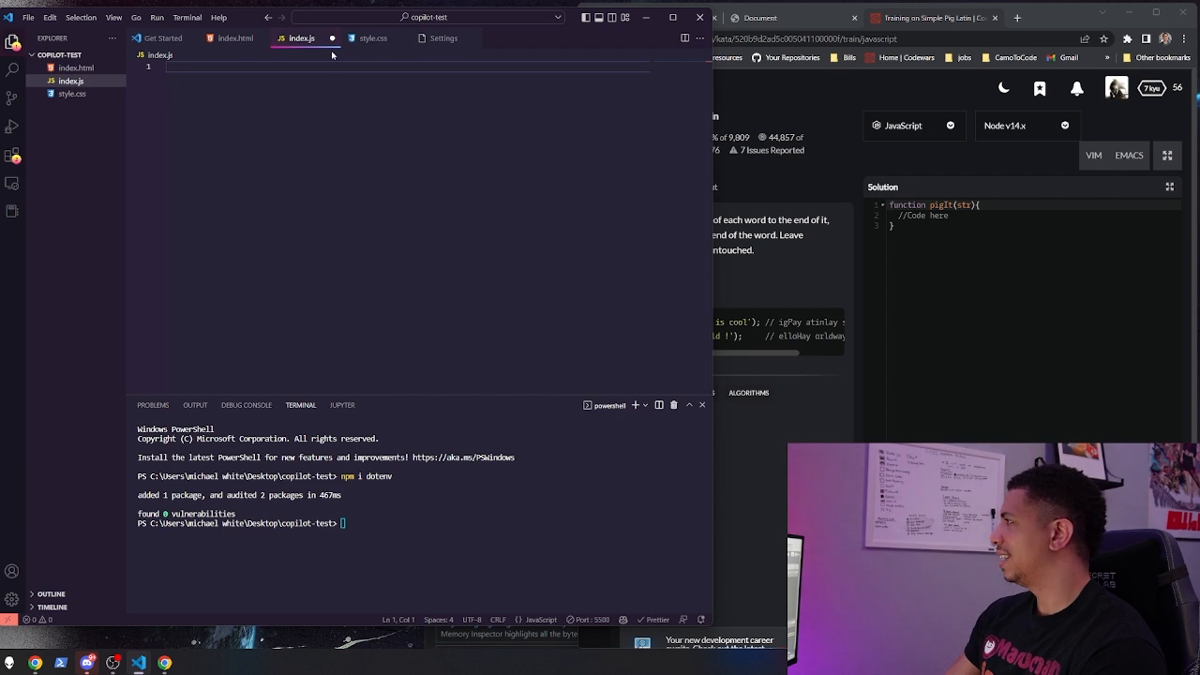
Step: Add the kata instructions as a '//move...' comment and a pigIt(str) stub, selecting its 'Code here' placeholder
text(//move)
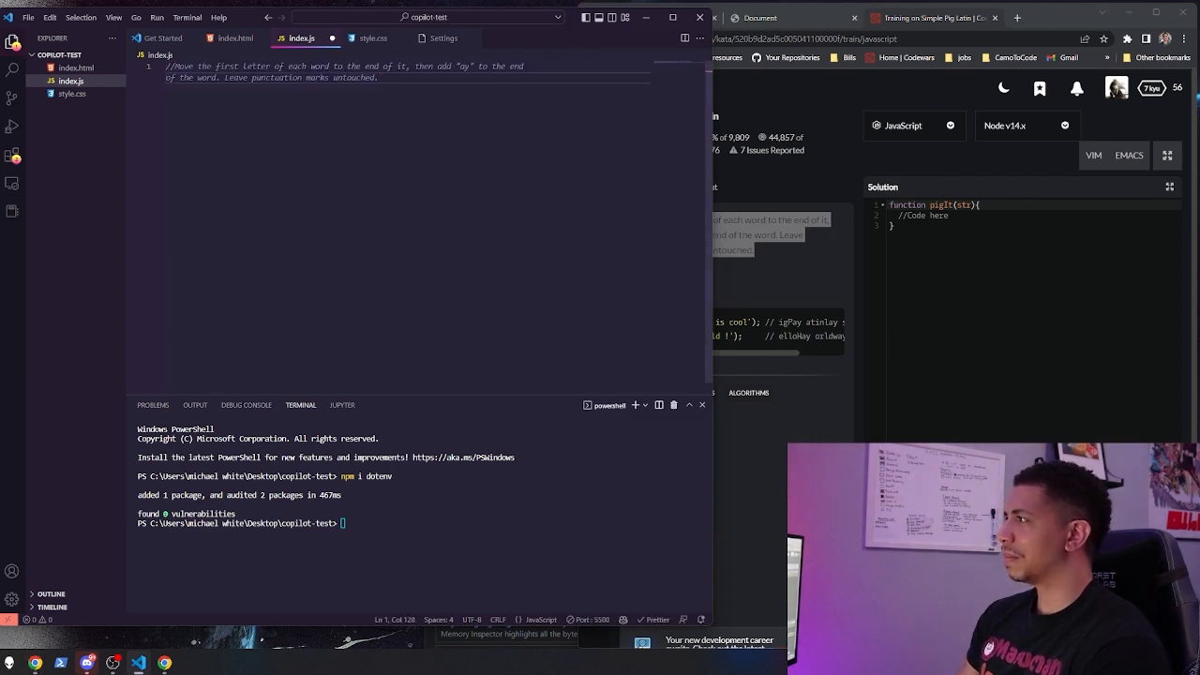
key(Enter)
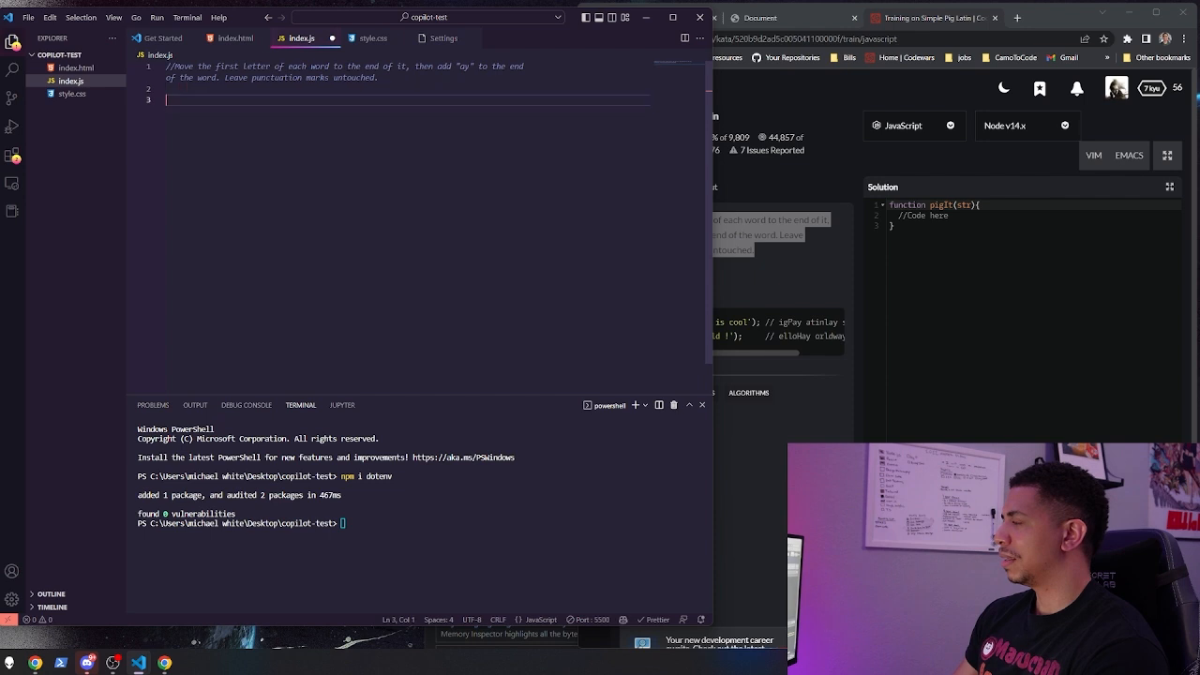
text(function pigtt(str){)
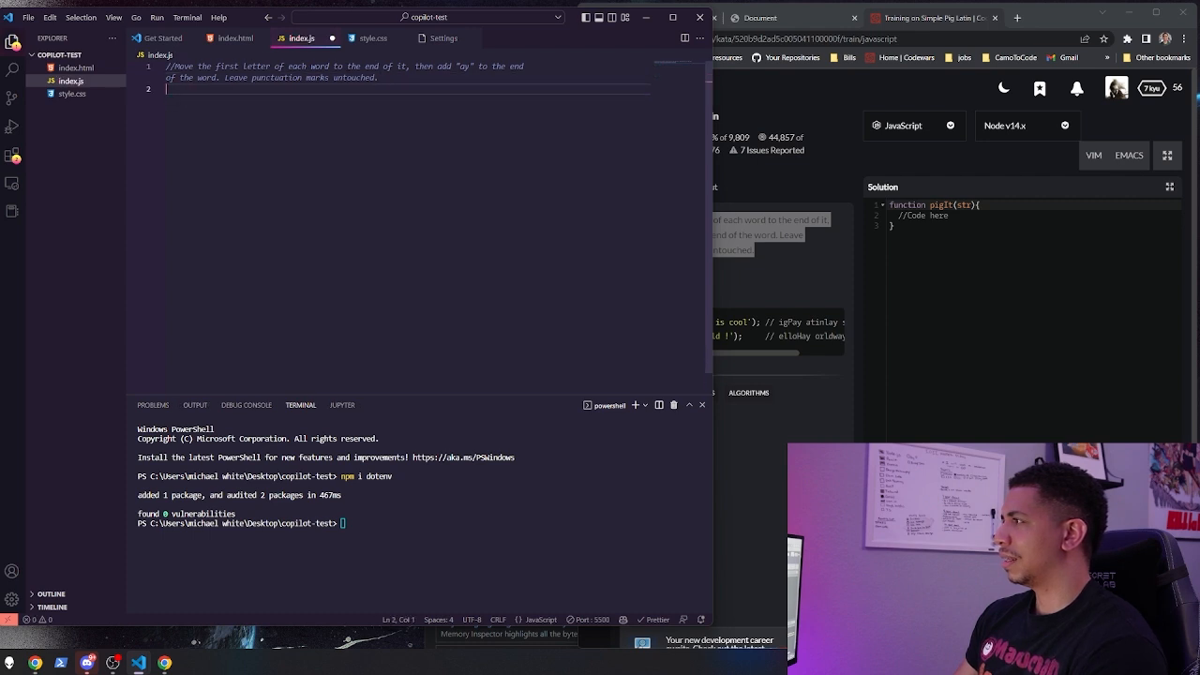
text(function pigIt(str){)
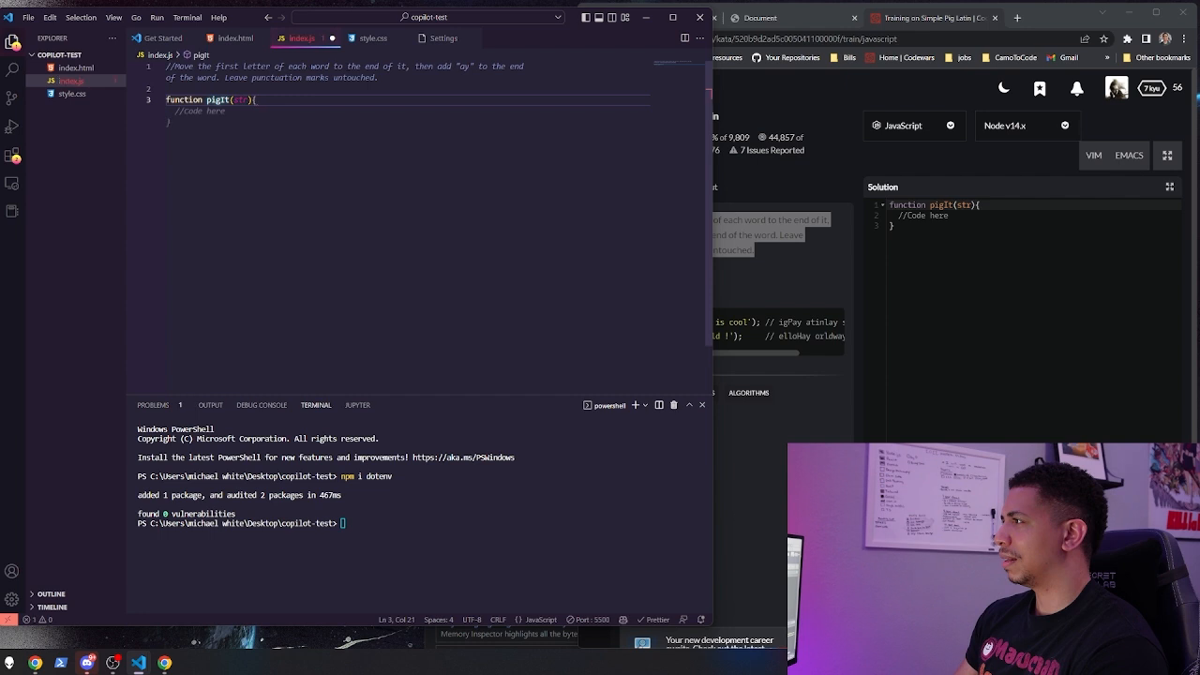
key(Enter)
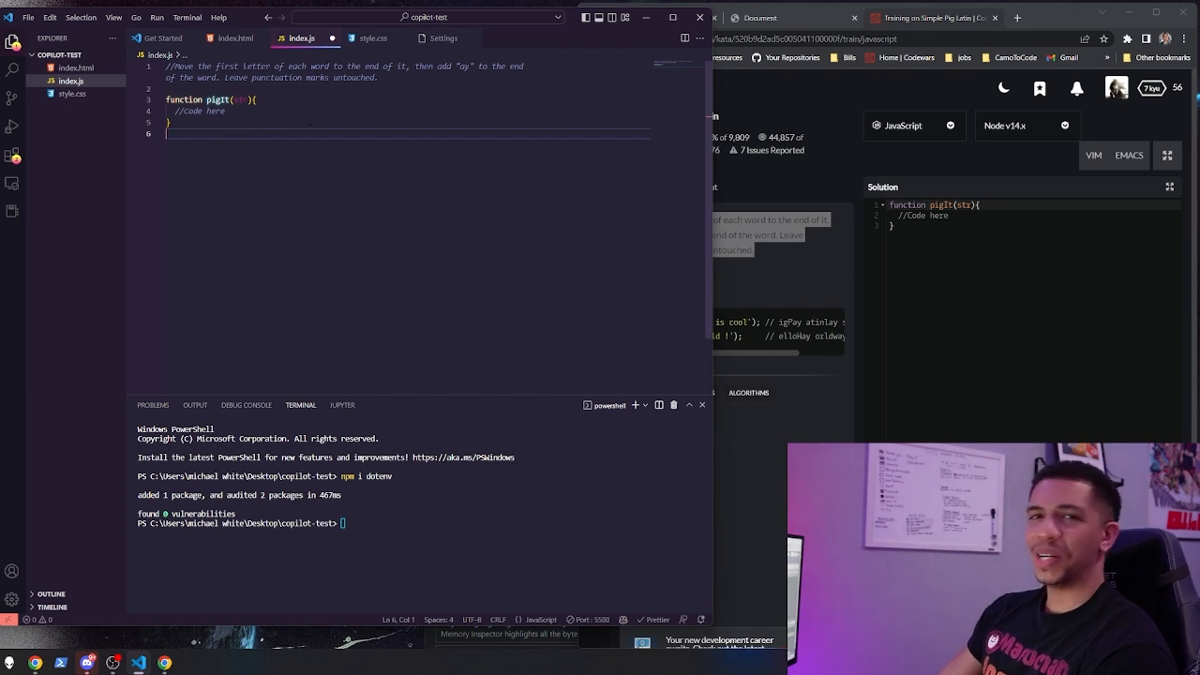
double_click(216, 111)
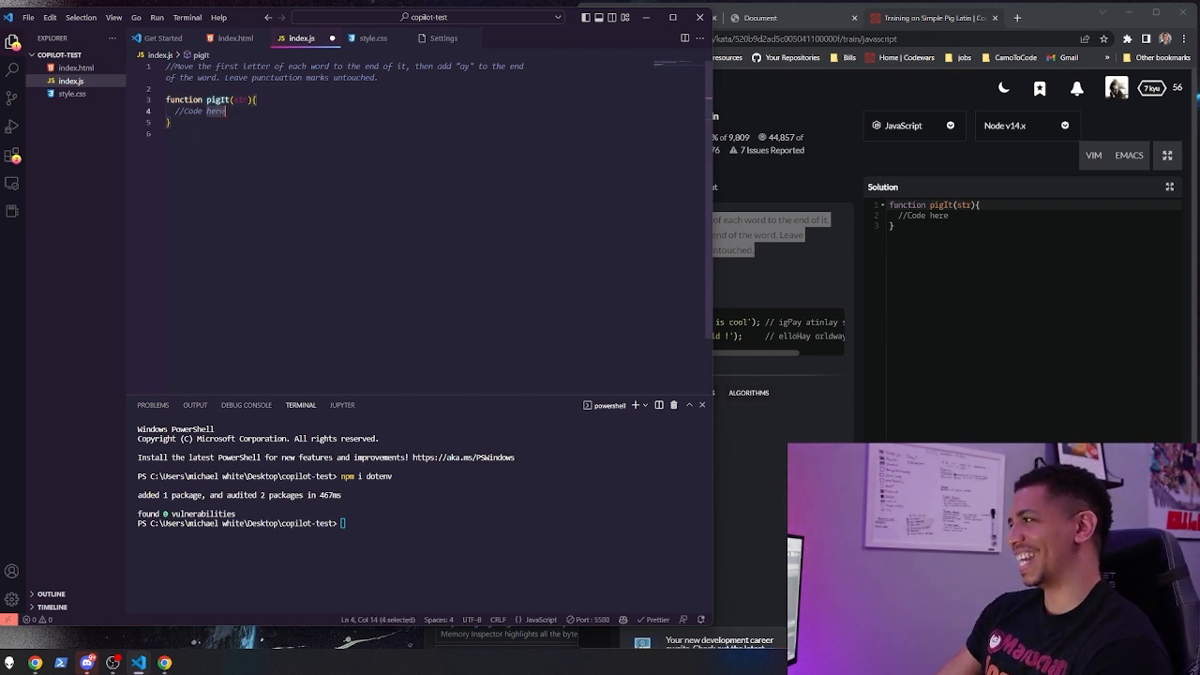
Step: Delete the placeholder comment so Copilot suggests the Pig Latin implementation
key(Delete)
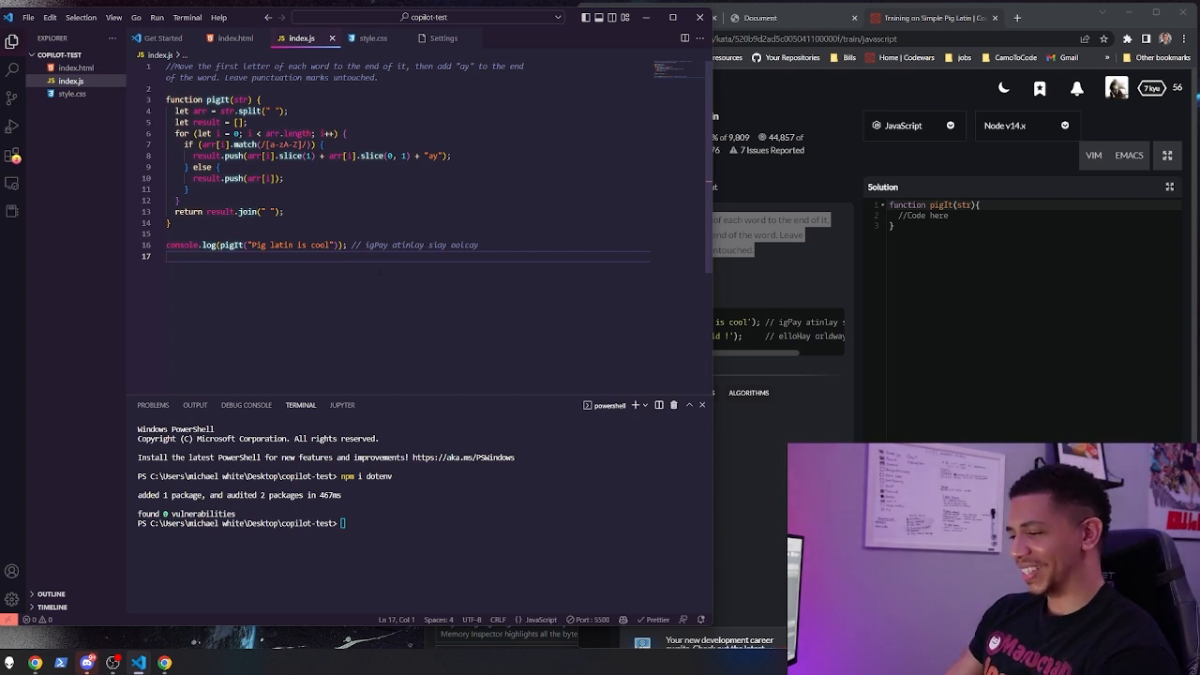
Step: Inspect the page to show the console output 'igPay atinlay siay oolcay'
right_click(872, 234)
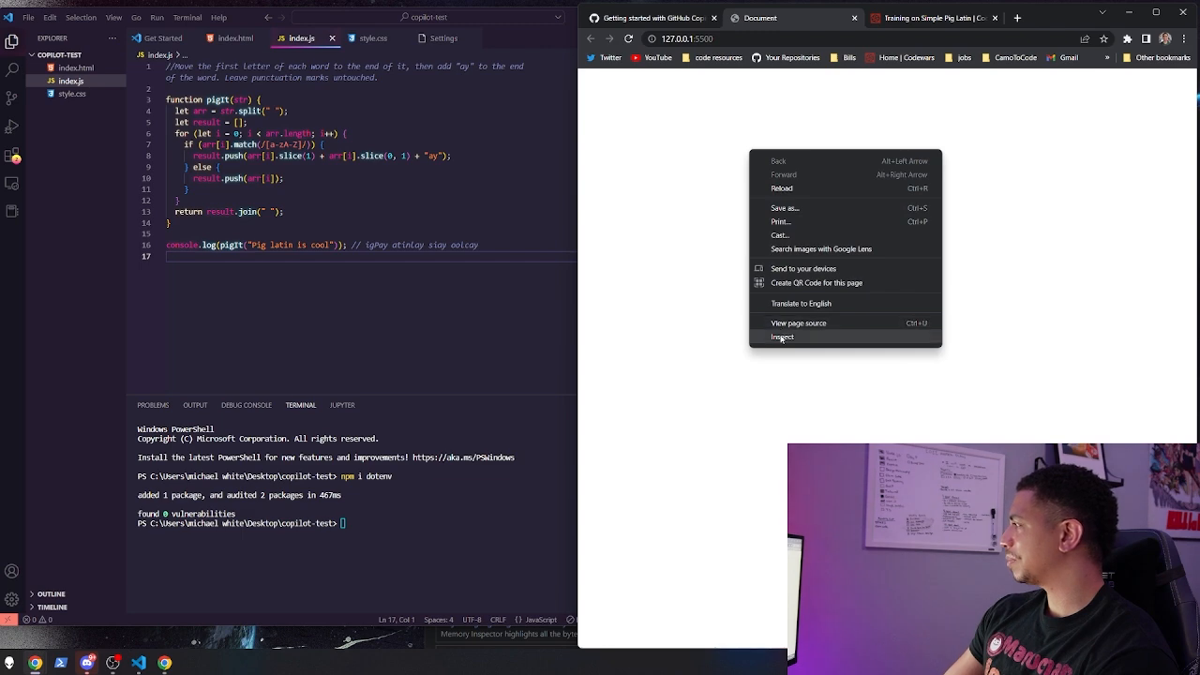
click(782, 337)
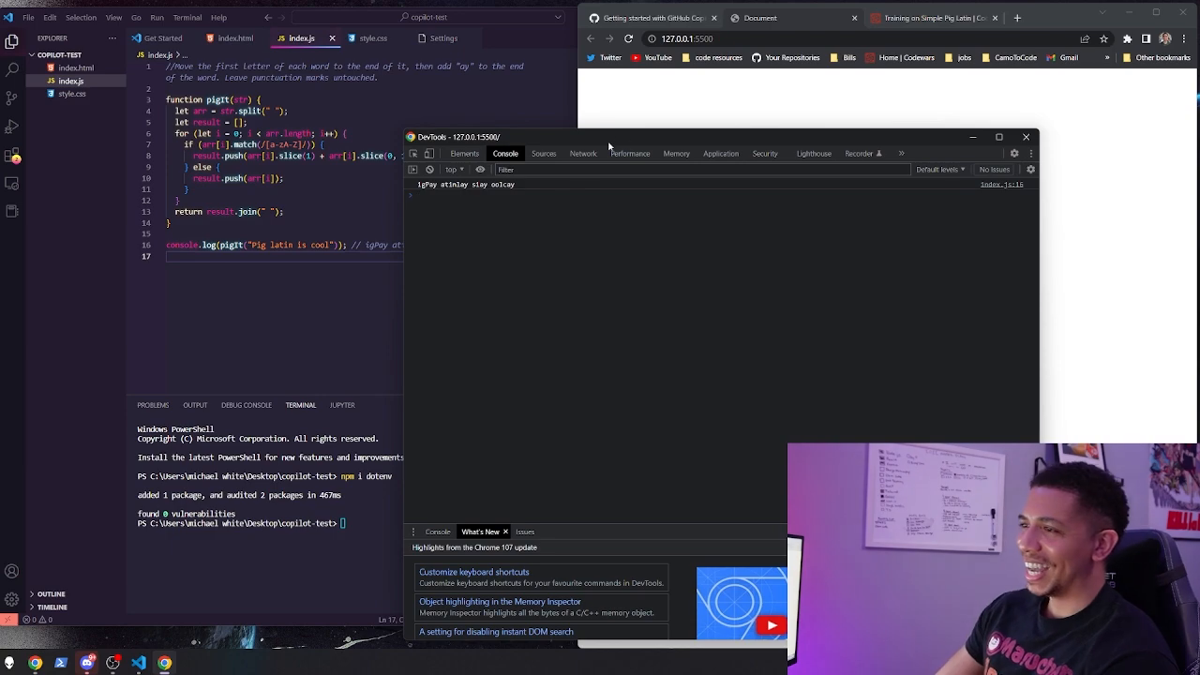
mouse_move(673, 101)
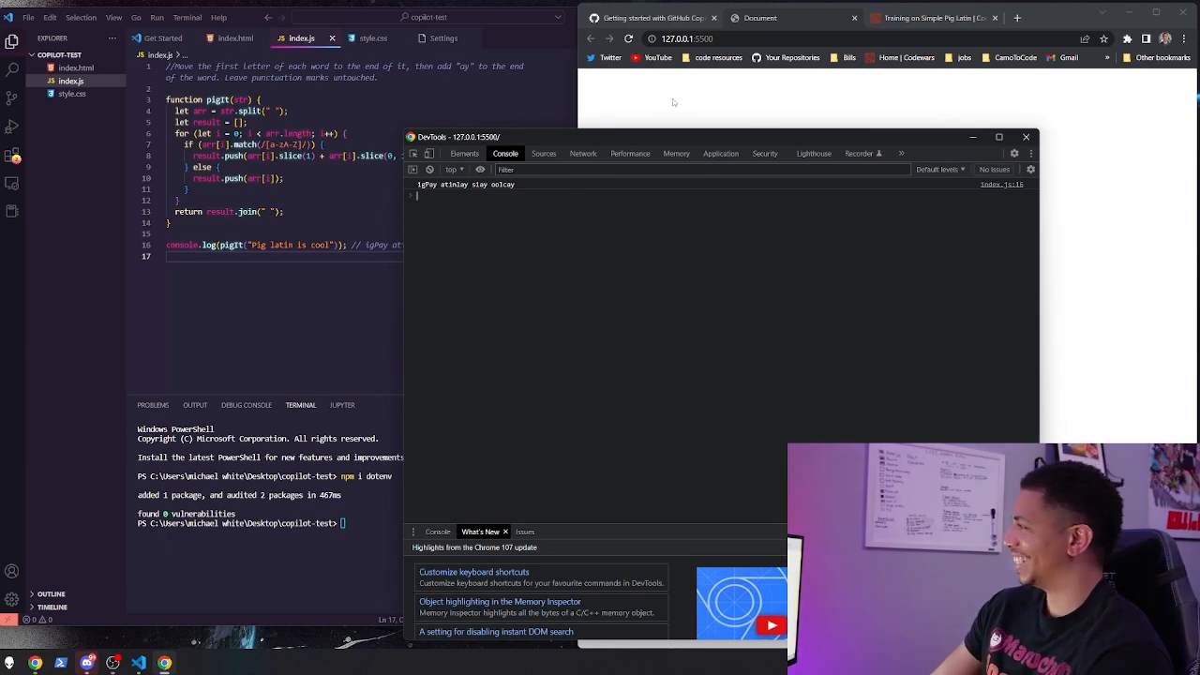